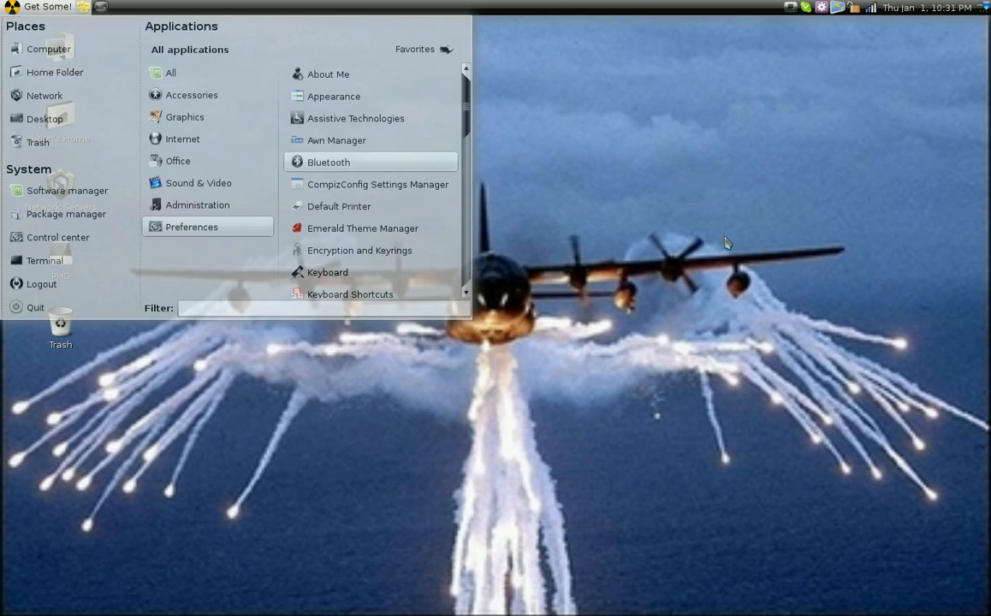
mouse_move(514, 205)
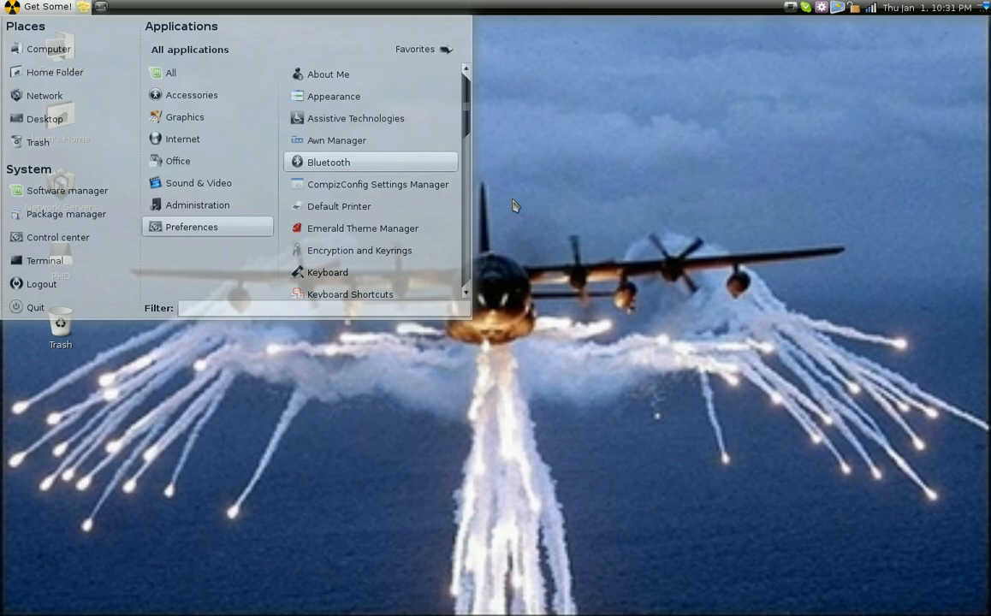
Scroll the Mint menu's Preferences list, then dismiss it and the desktop popup menu.
scroll("down", 3)
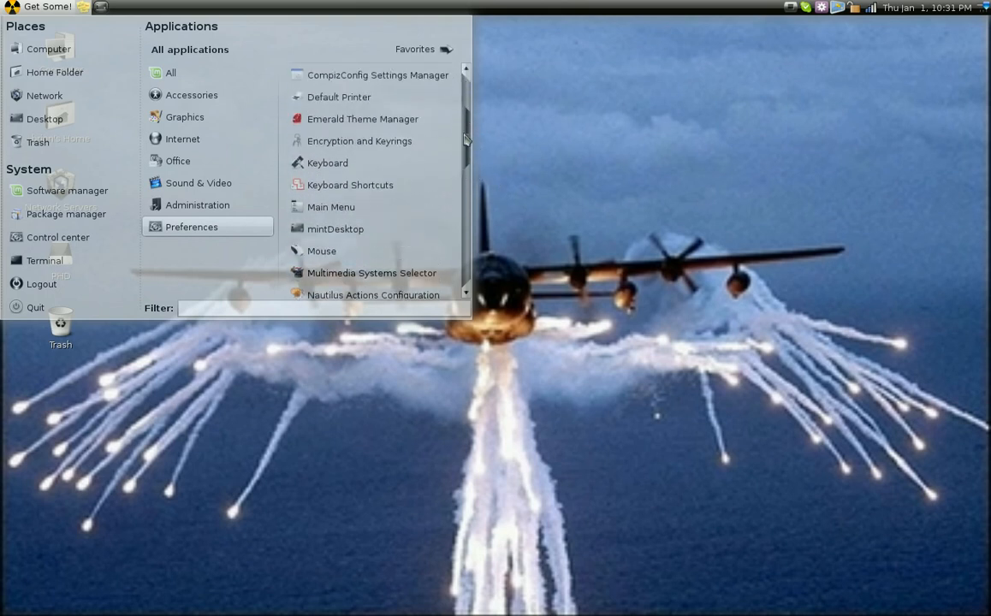
left_click(577, 188)
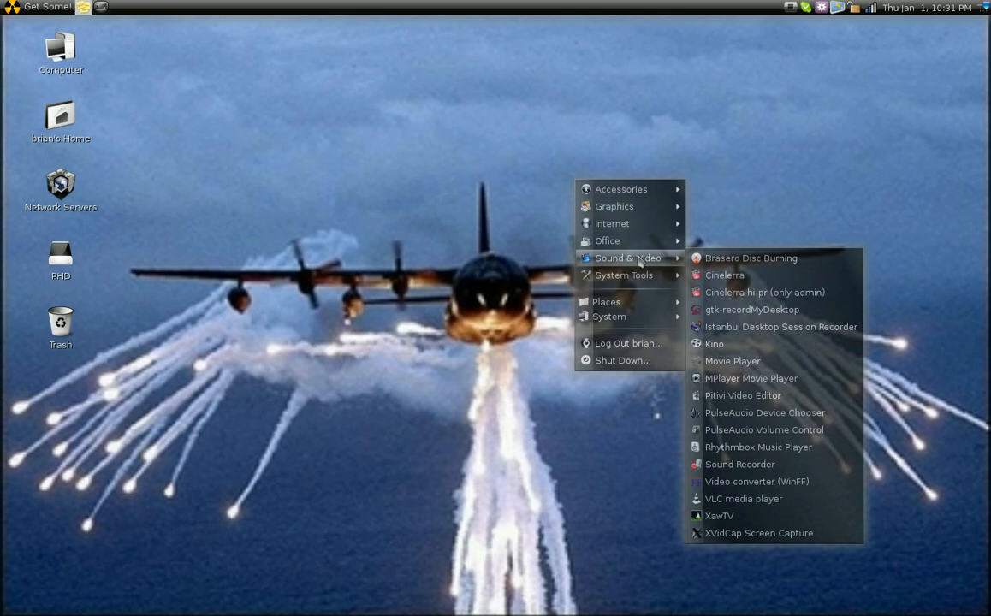
left_click(394, 134)
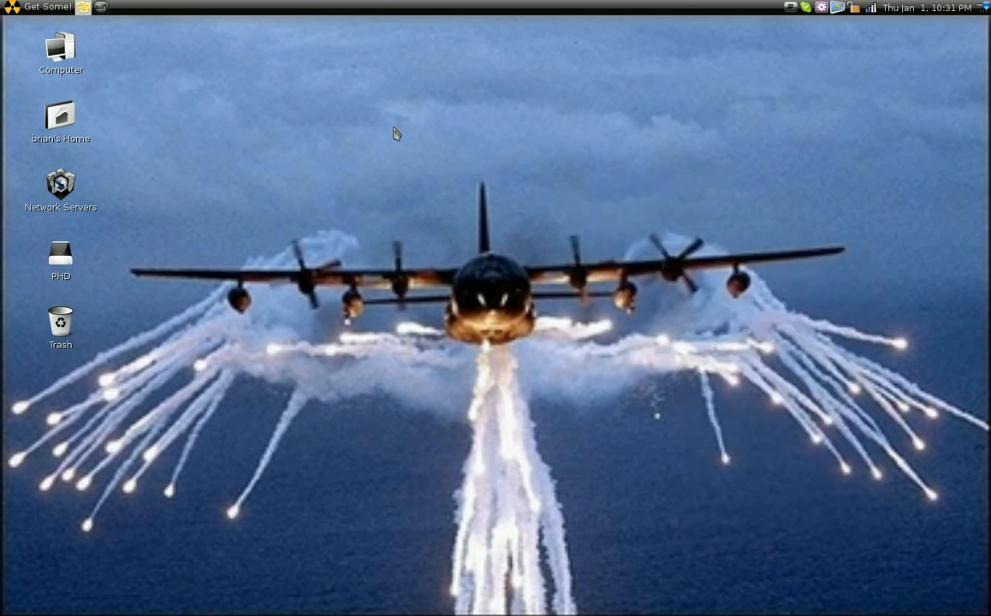
mouse_move(55, 8)
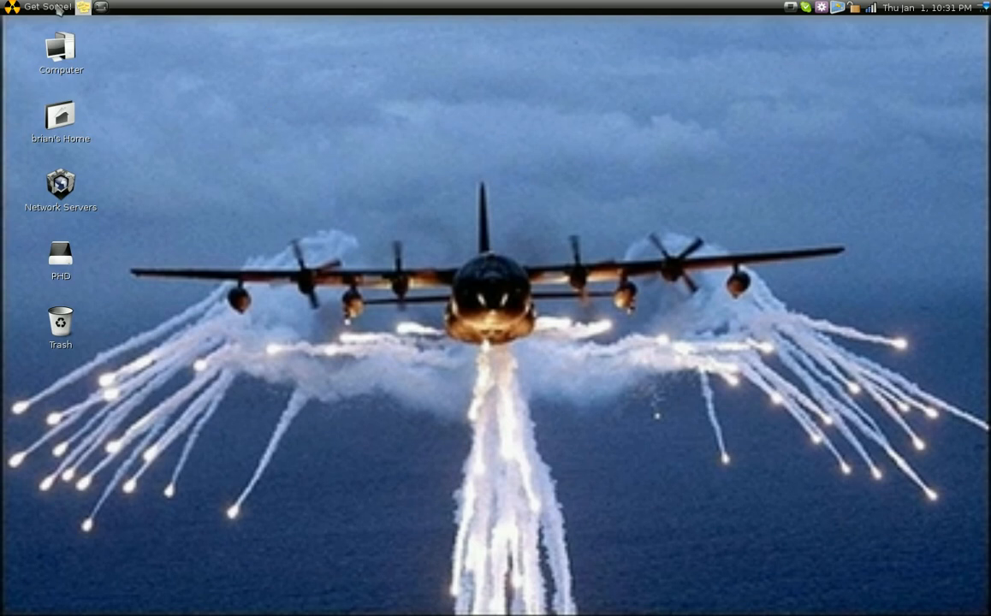
Launch CompizConfig Settings Manager from Preferences, view General Options, and return to the overview.
left_click(54, 7)
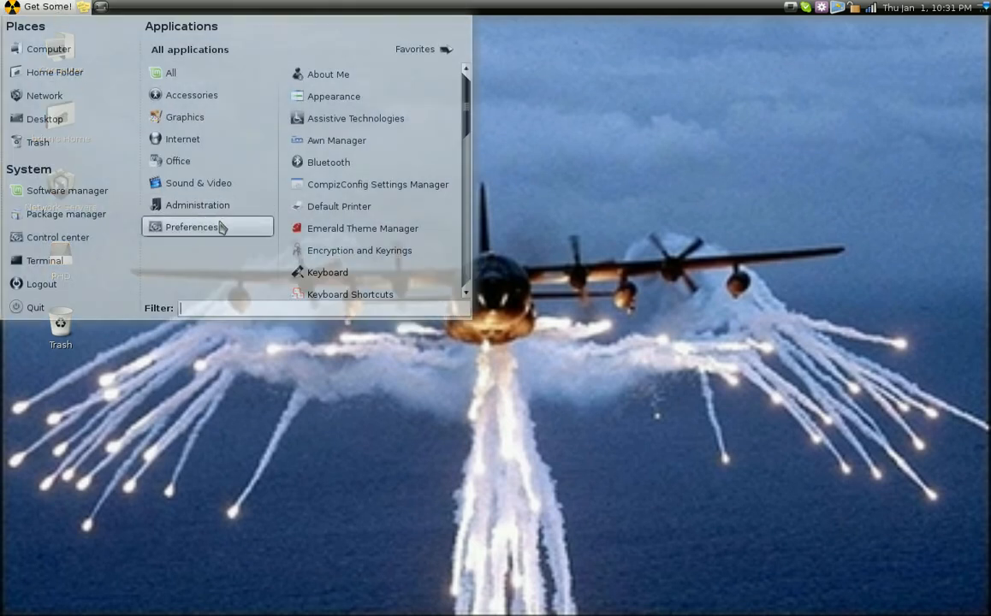
mouse_move(261, 224)
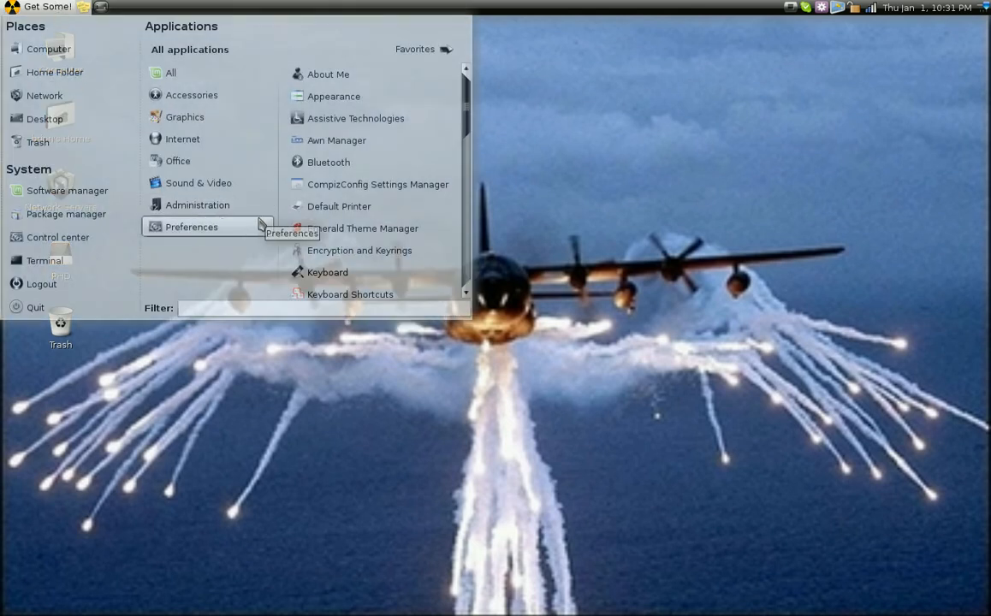
mouse_move(377, 185)
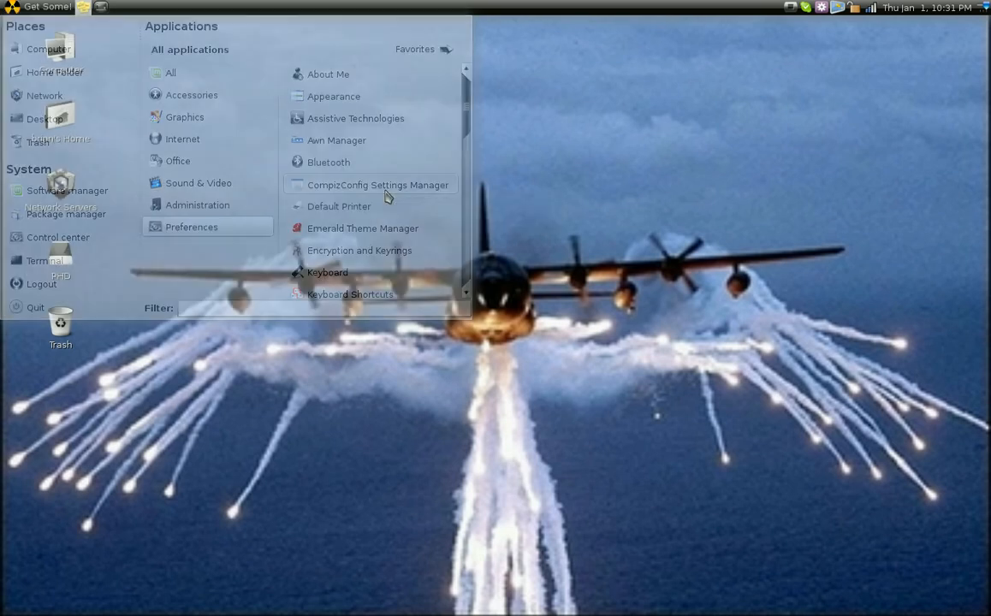
left_click(377, 185)
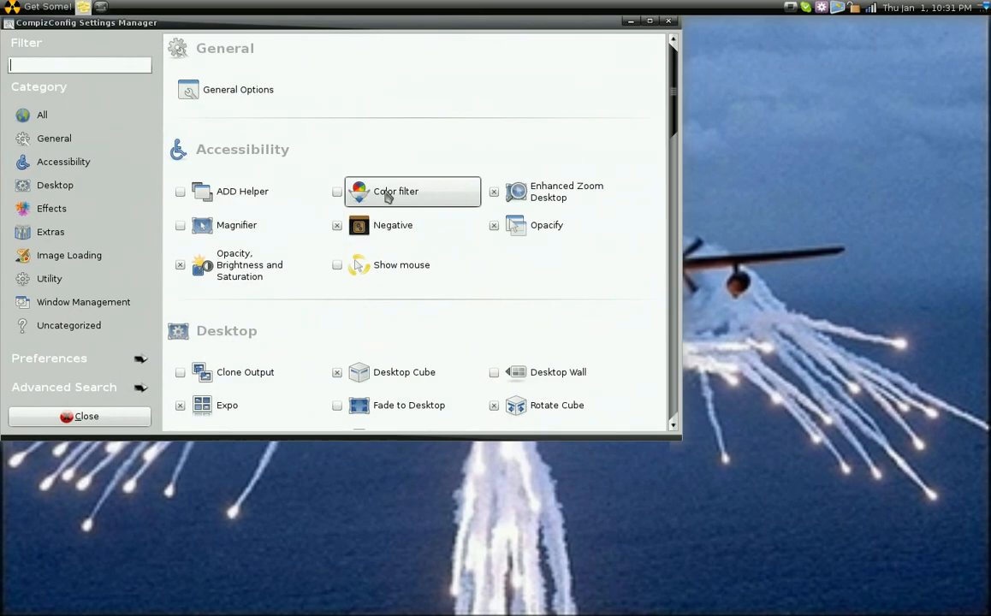
mouse_move(408, 124)
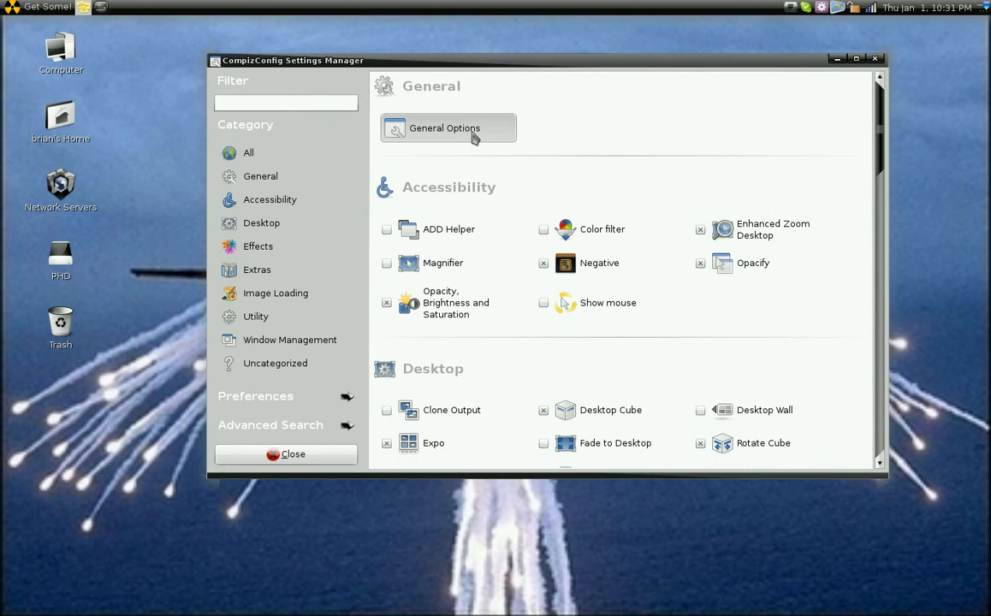
left_click(444, 127)
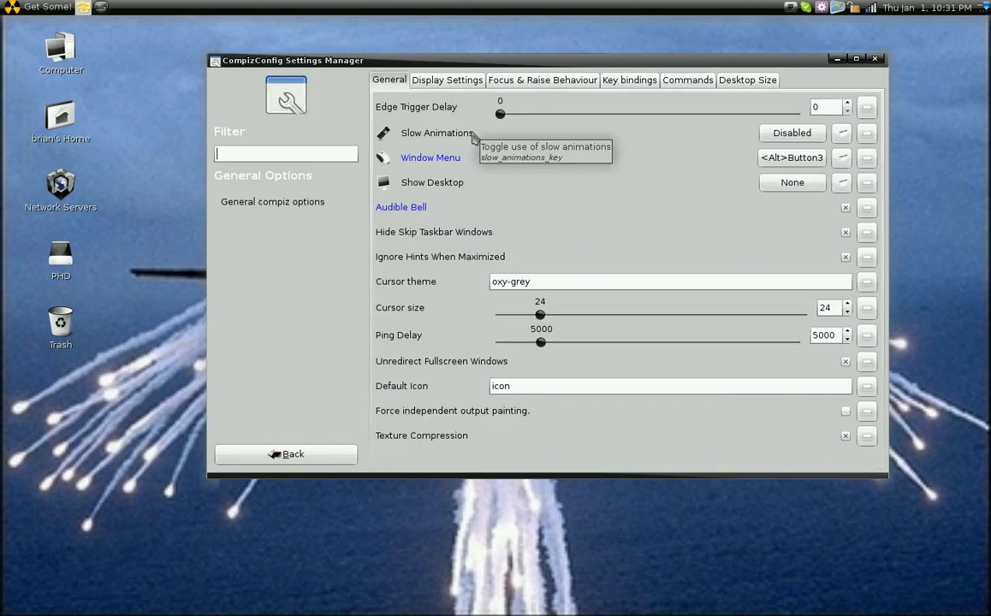
mouse_move(349, 454)
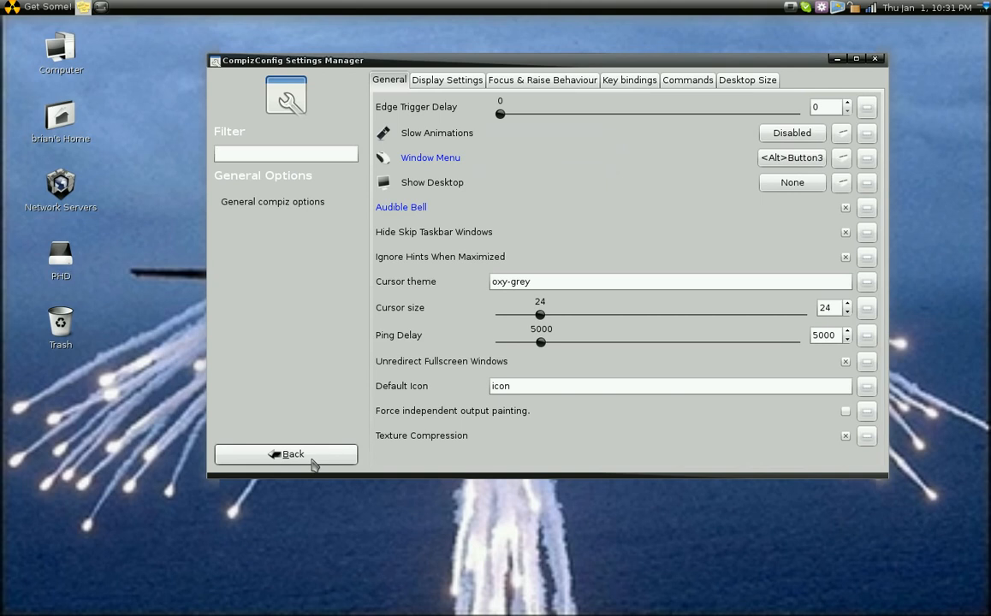
left_click(293, 453)
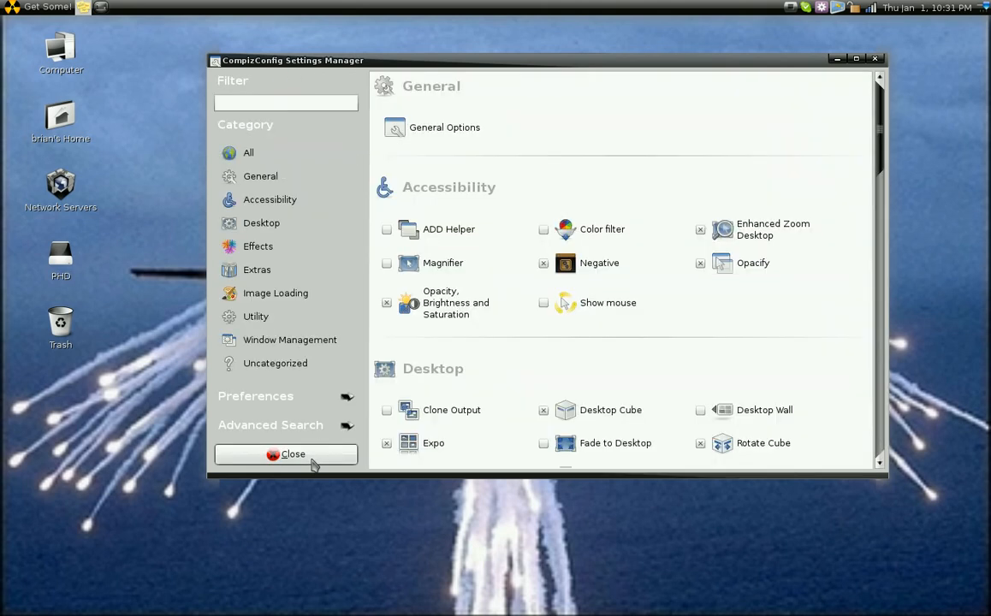
mouse_move(524, 333)
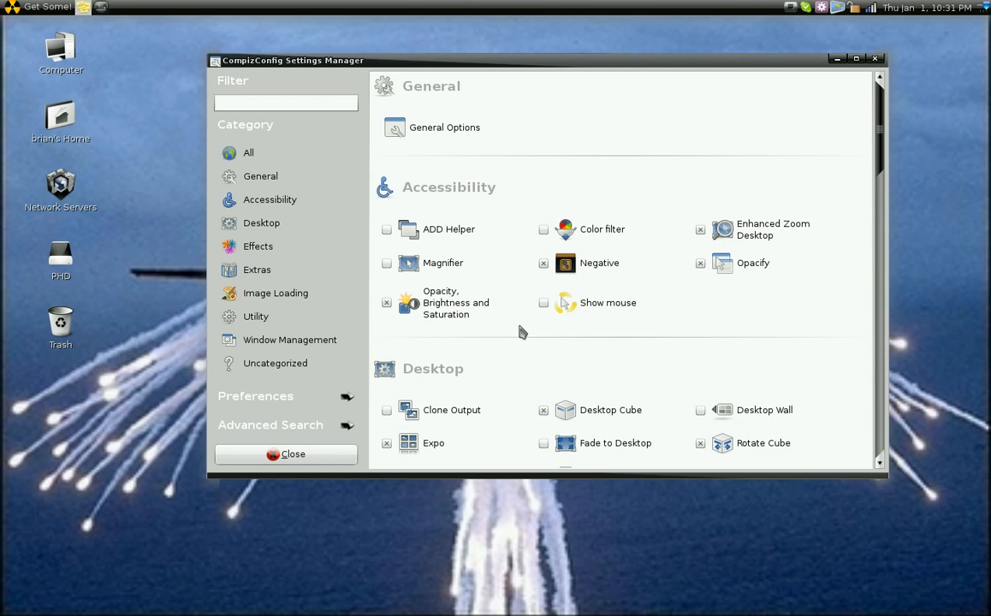
scroll("down", 3)
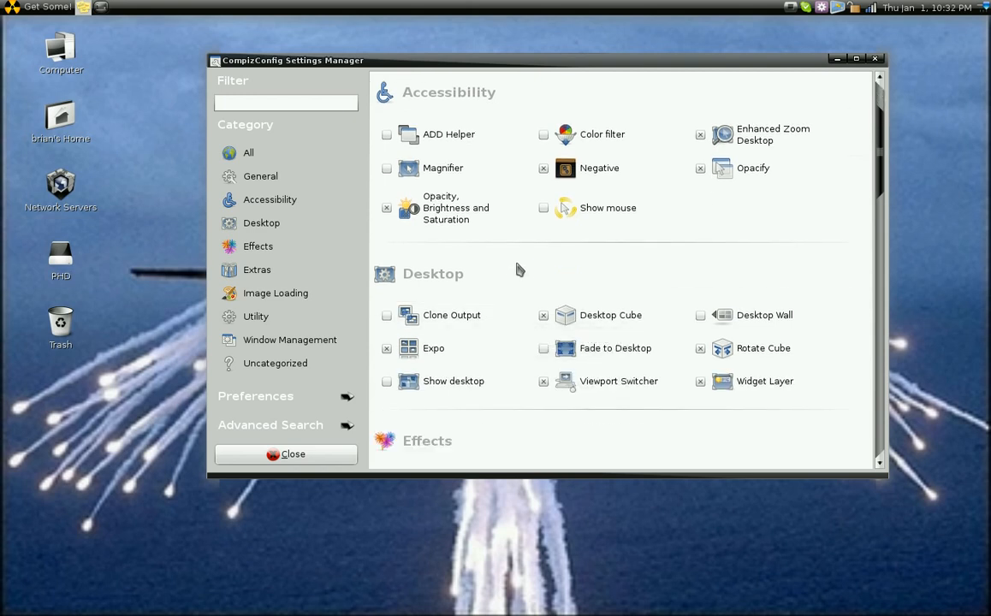
mouse_move(462, 208)
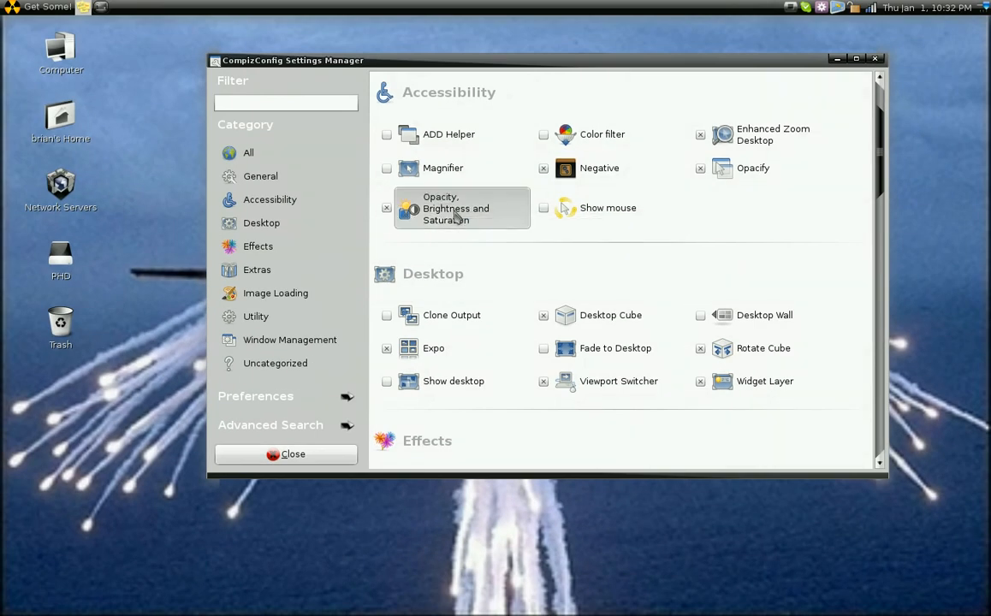
Add a new window-specific rule in the Opacity, Brightness and Saturation plugin.
left_click(462, 207)
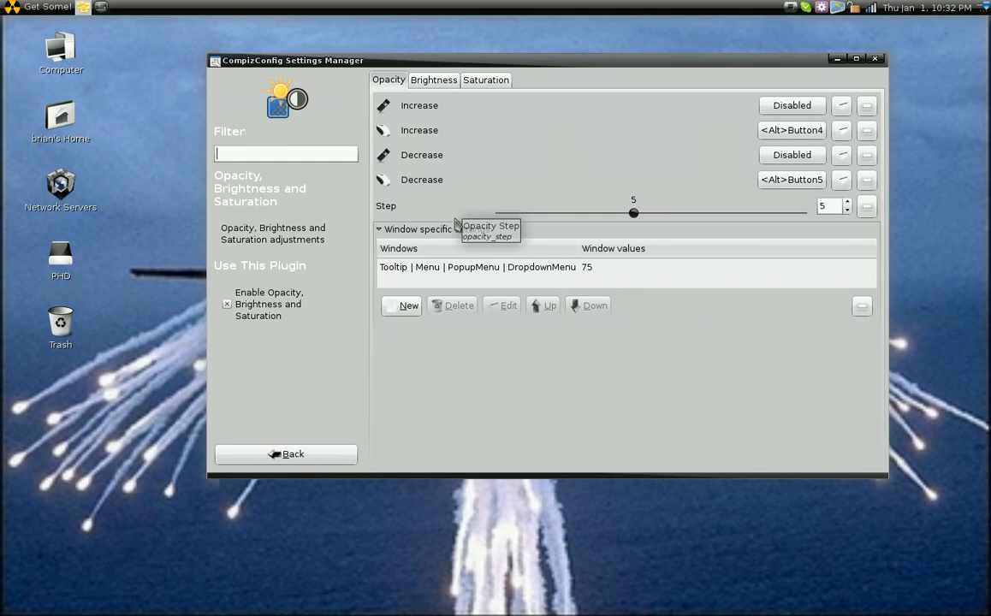
mouse_move(410, 286)
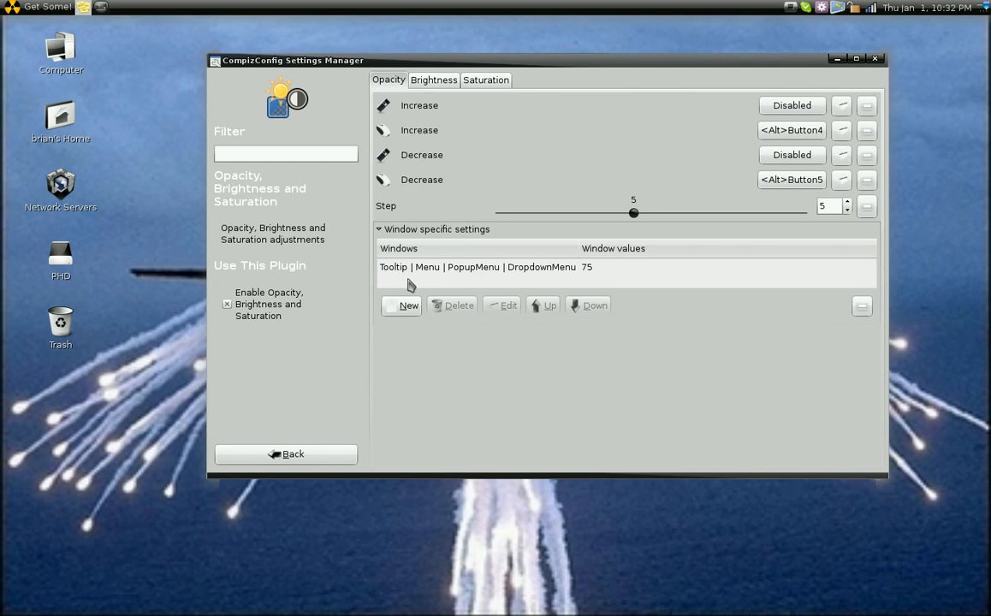
mouse_move(409, 282)
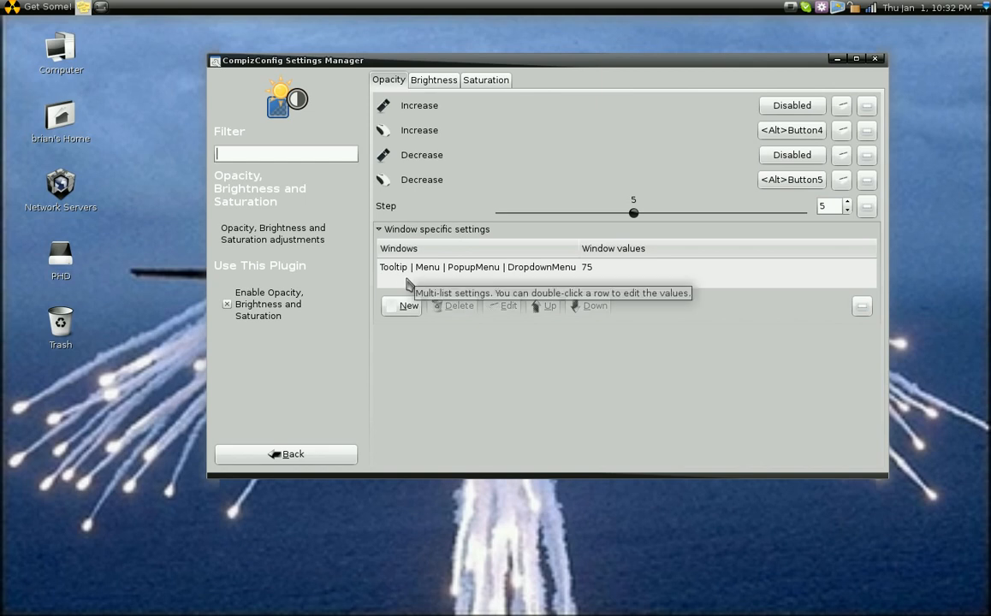
mouse_move(484, 278)
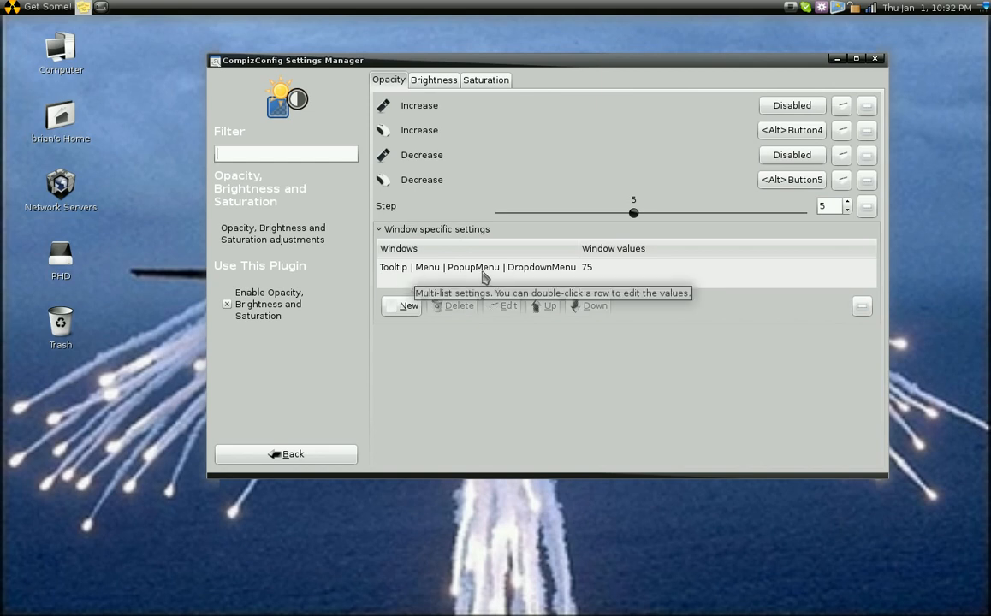
mouse_move(579, 278)
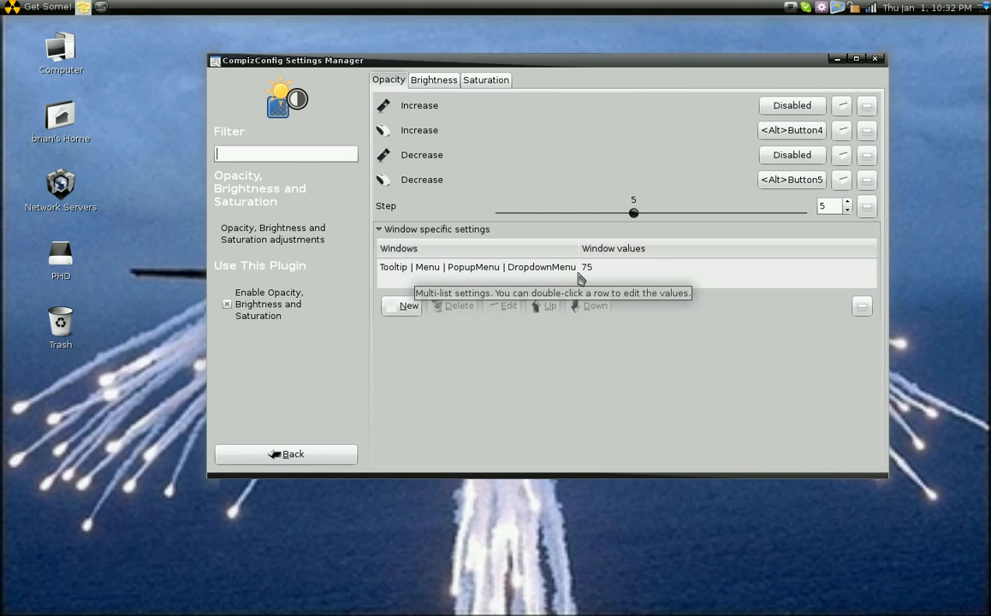
mouse_move(419, 330)
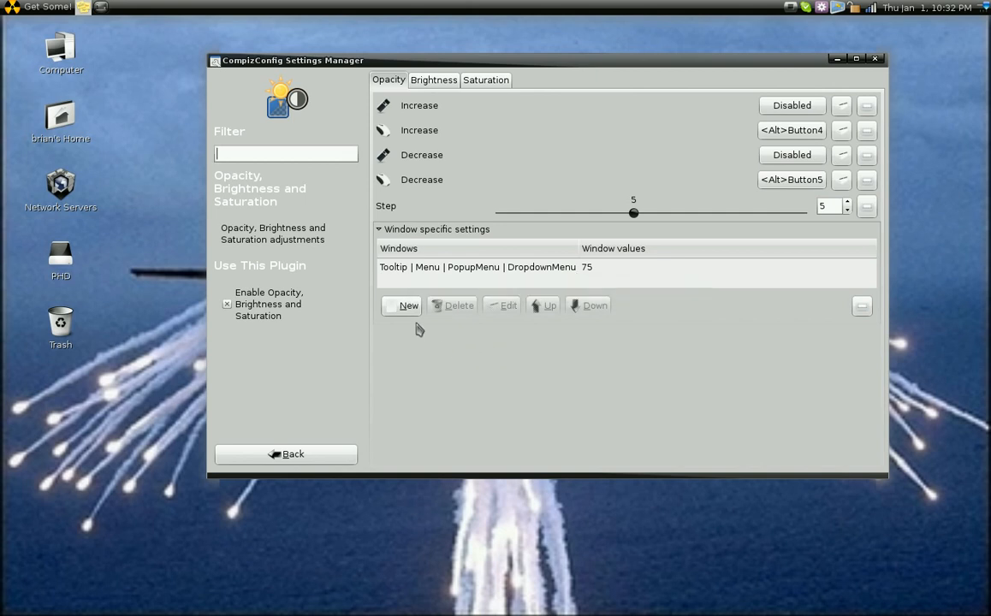
left_click(408, 305)
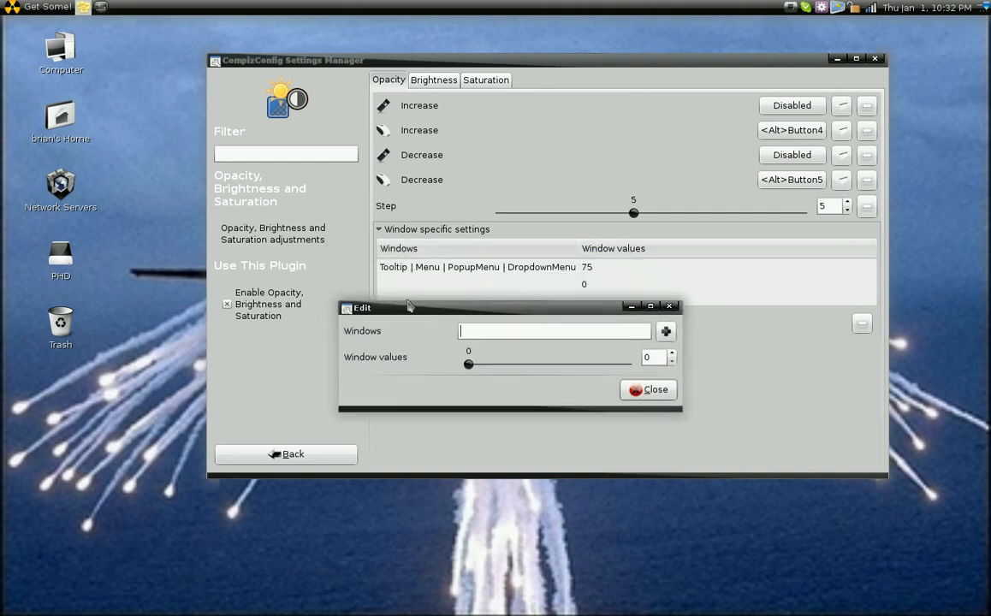
Close the rule editor leaving the new rule's Windows field empty with value 0.
left_click(648, 389)
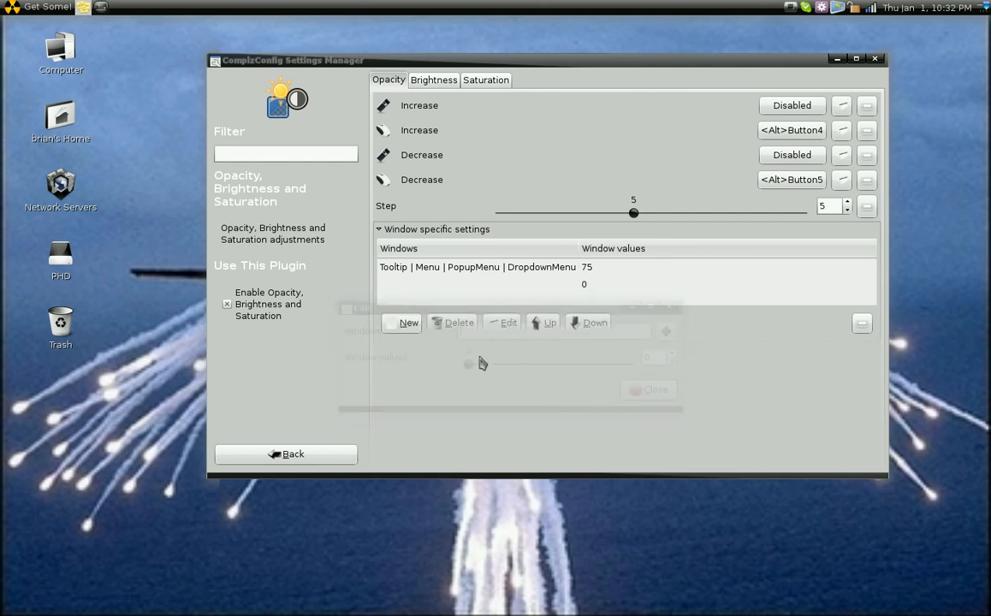
mouse_move(394, 290)
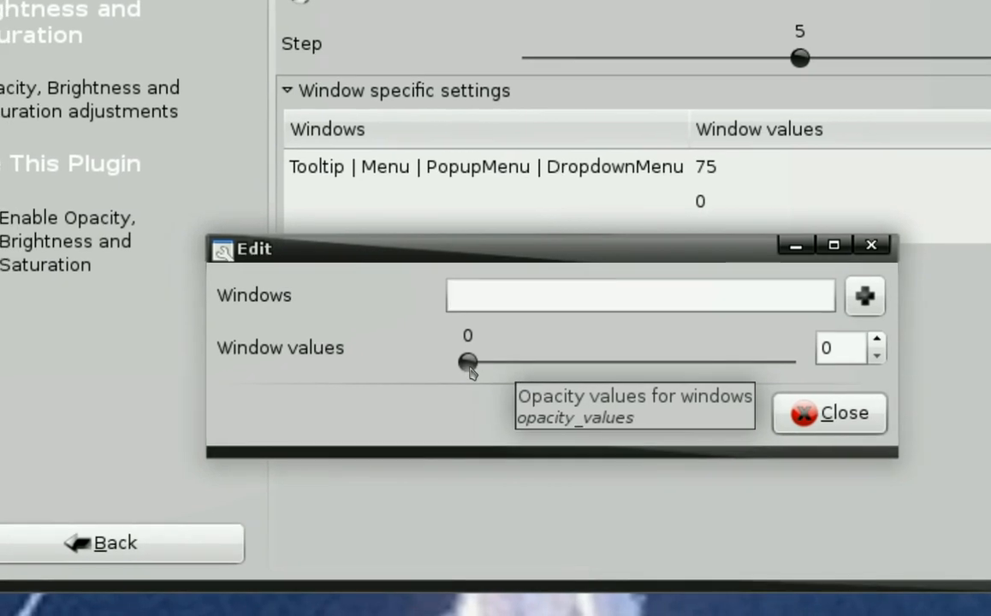
left_click(639, 296)
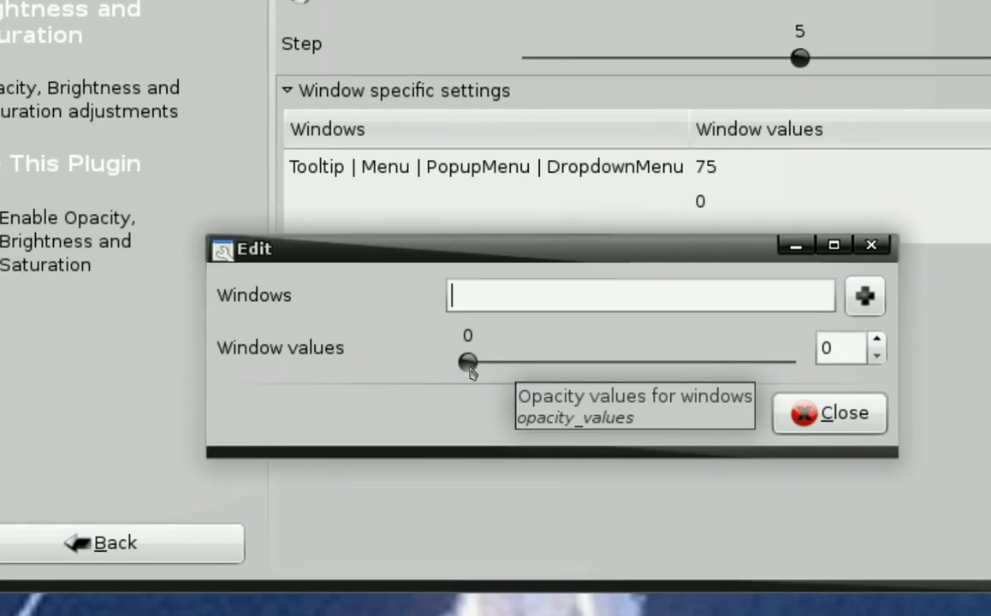
left_click(827, 413)
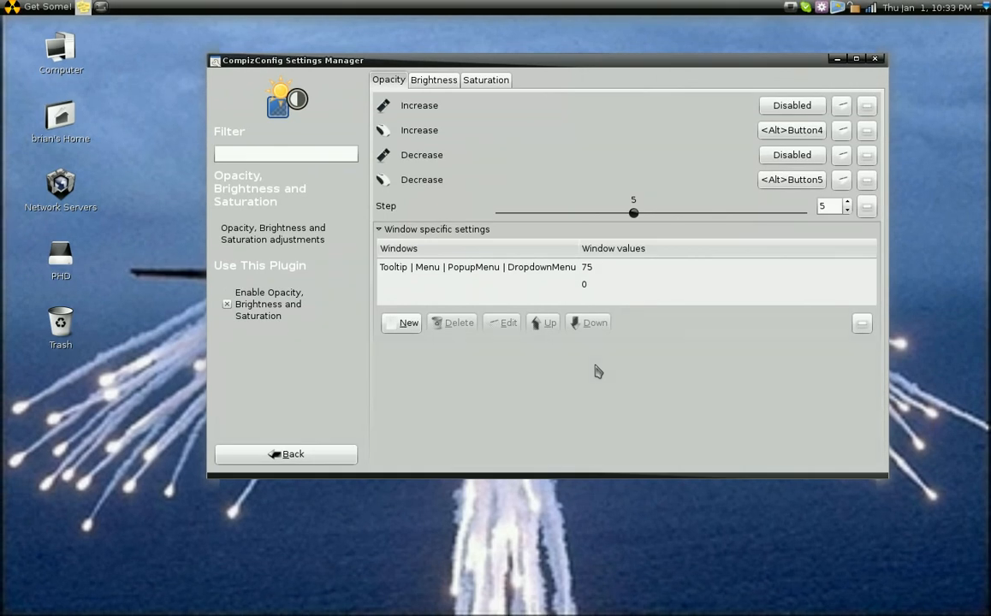
Delete the empty rule, keeping only the 75 opacity menu rule, and go back.
left_click(583, 284)
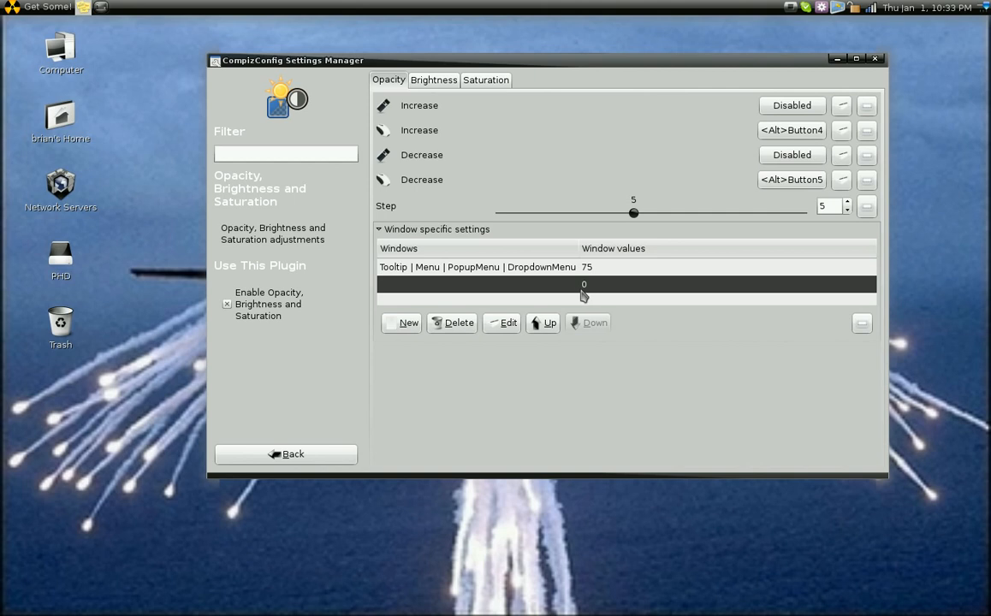
left_click(459, 322)
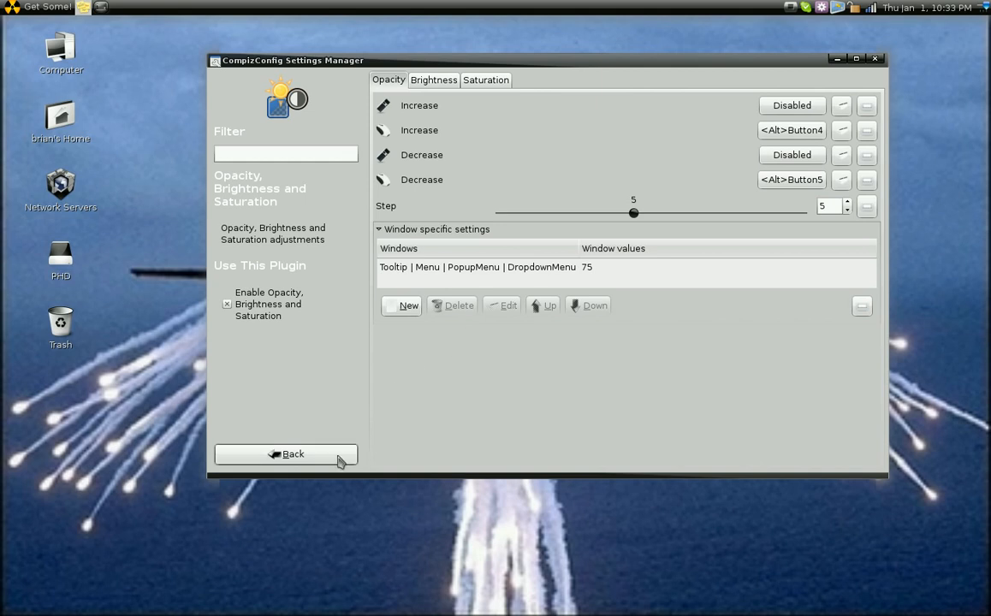
left_click(286, 454)
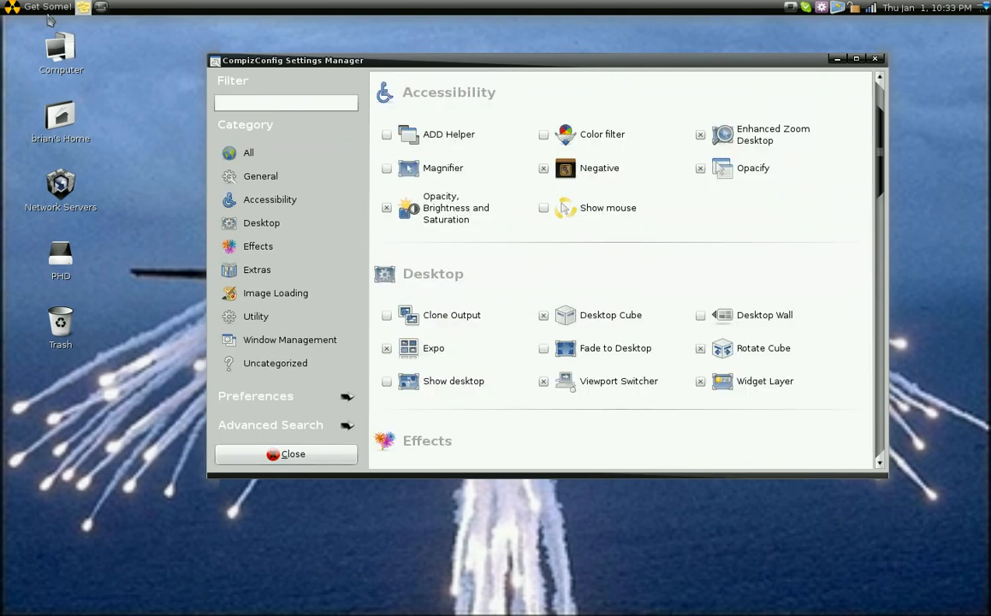
mouse_move(124, 421)
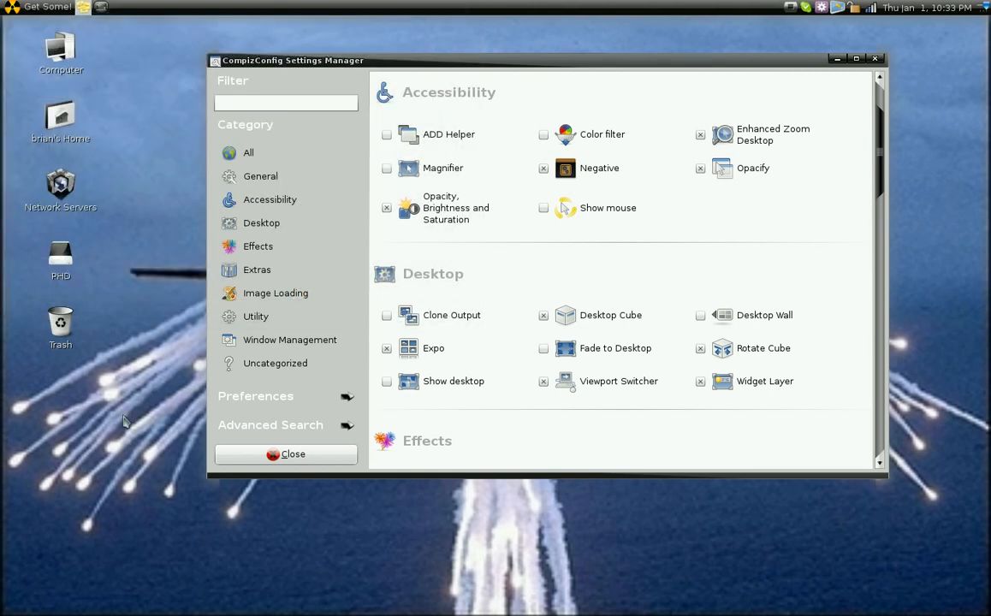
Close the CompizConfig Settings Manager window to reveal the desktop.
right_click(135, 343)
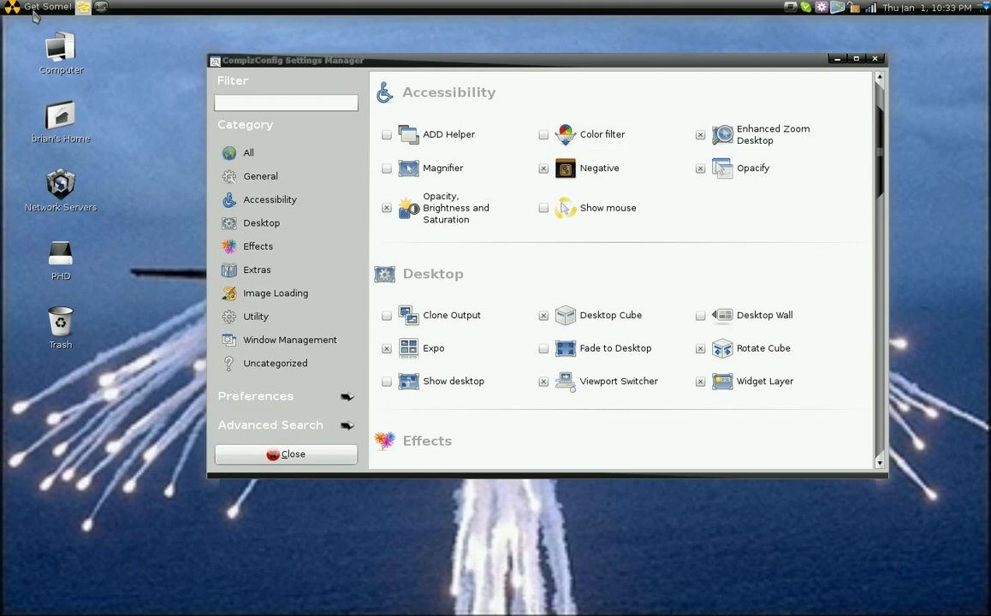
left_click(44, 6)
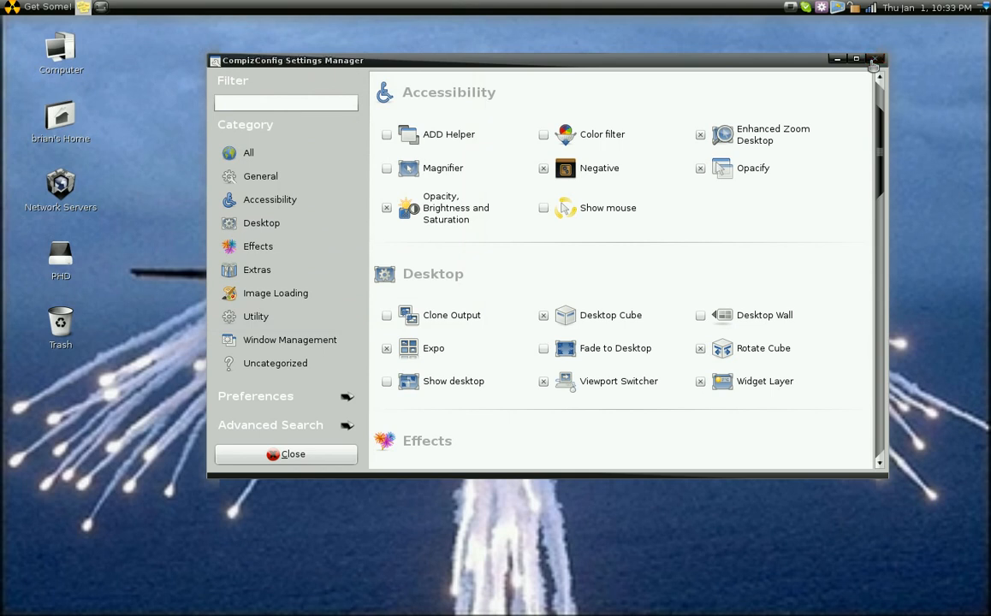
left_click(875, 60)
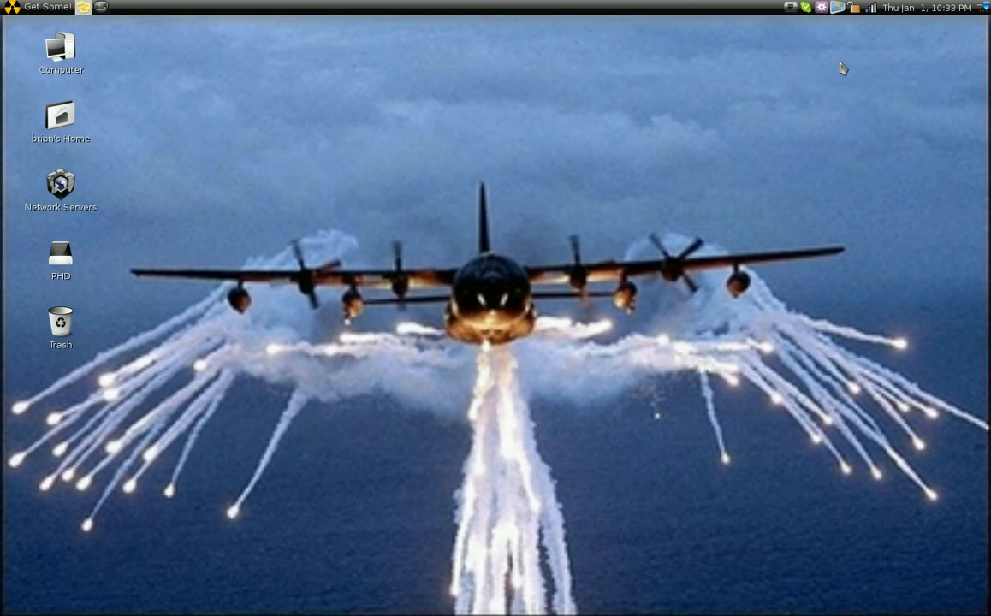